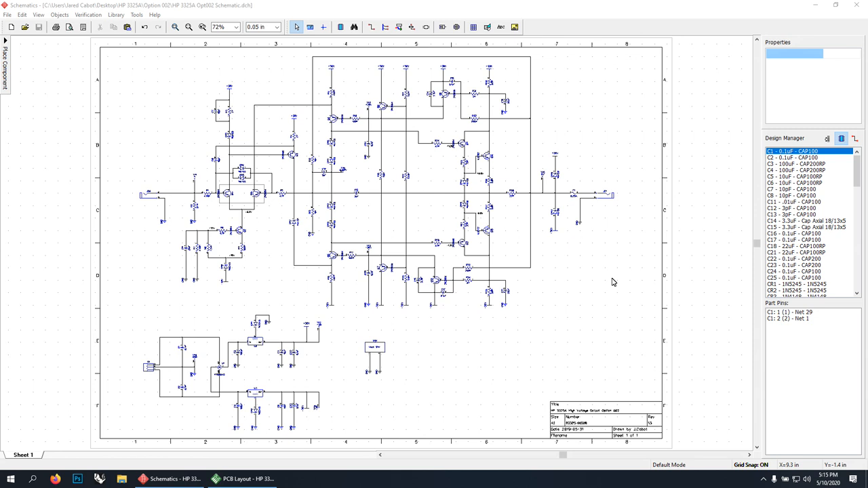
{"action": "mouse_move", "coordinate": [88, 74]}
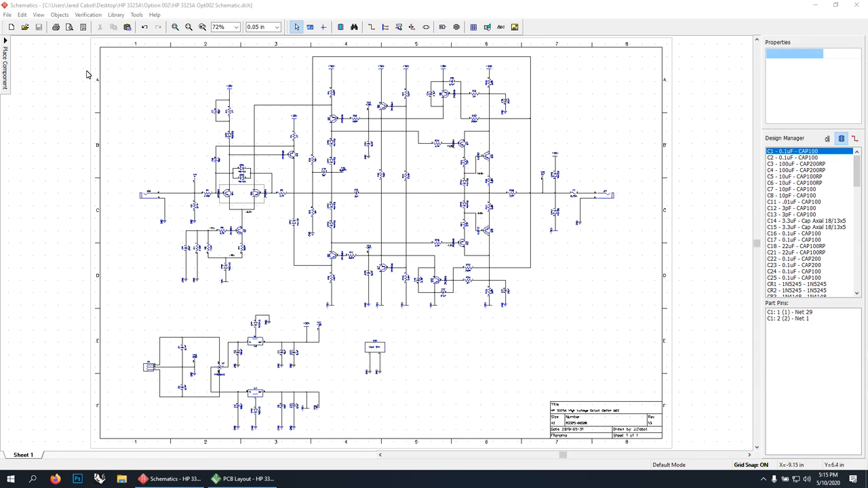
{"action": "mouse_move", "coordinate": [142, 203]}
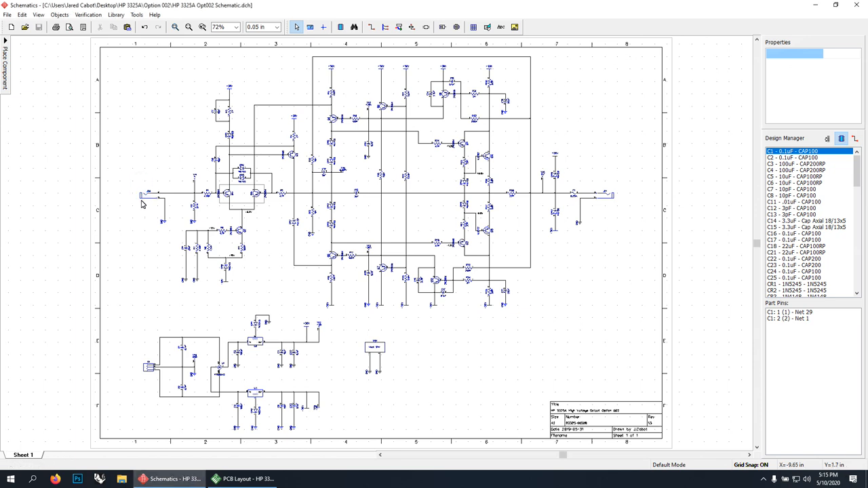
- Inspect input-side parts on the schematic: diode CR3 and the input connector details
{"action": "left_click", "coordinate": [149, 196]}
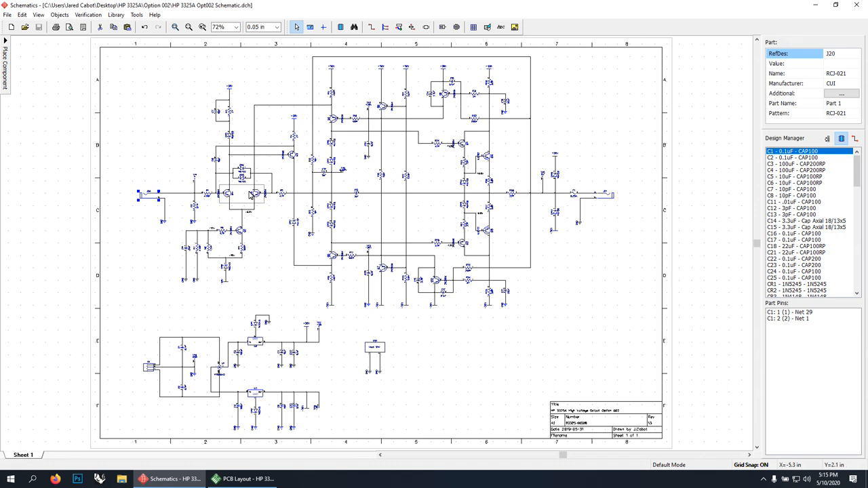
{"action": "left_click", "coordinate": [242, 193]}
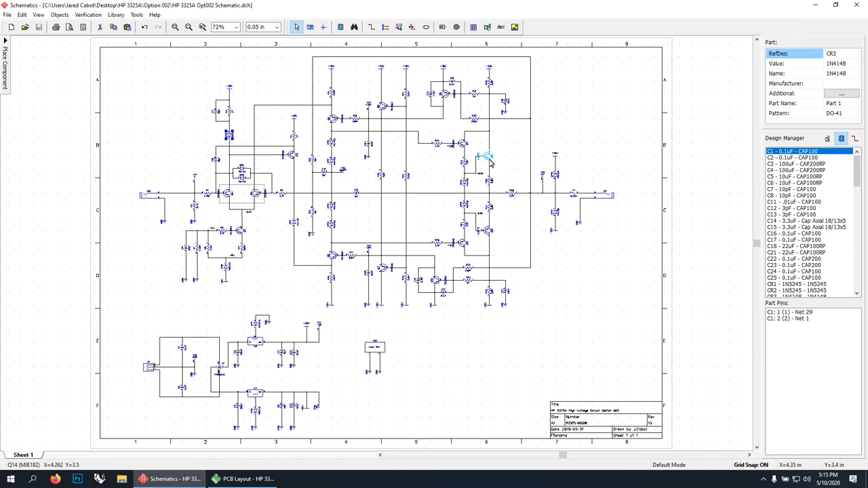
{"action": "left_click", "coordinate": [486, 230]}
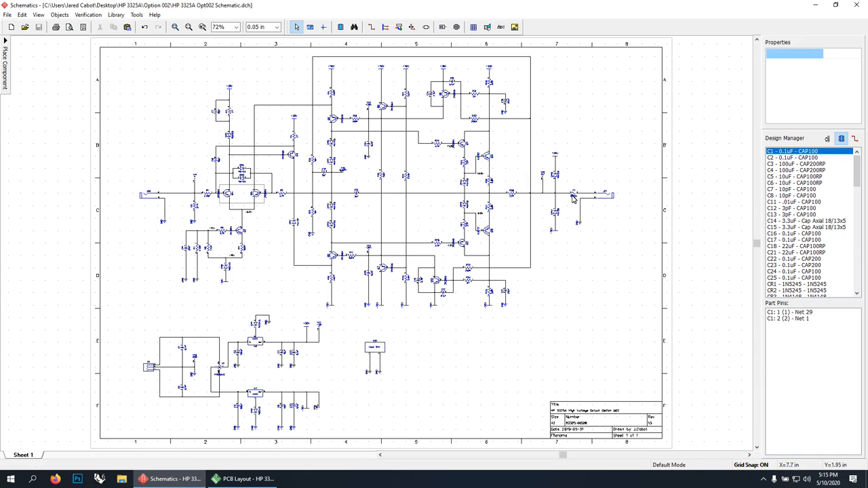
{"action": "left_click", "coordinate": [603, 195]}
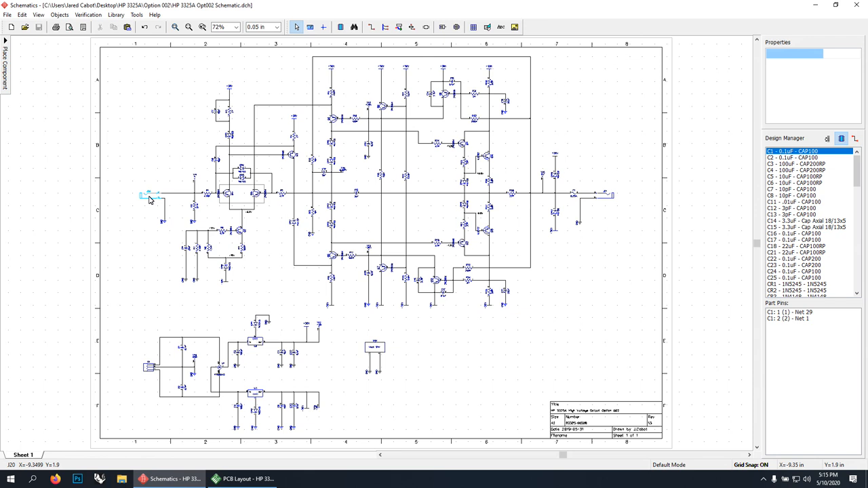
{"action": "left_click", "coordinate": [148, 195]}
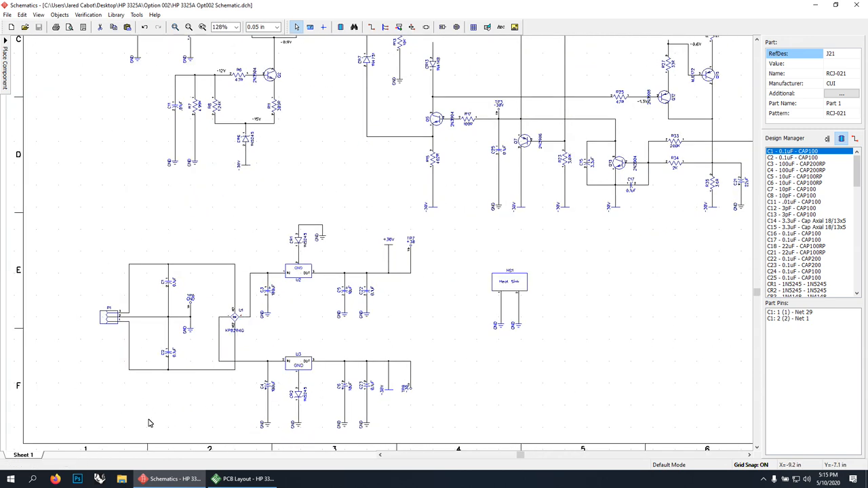
{"action": "mouse_move", "coordinate": [380, 265]}
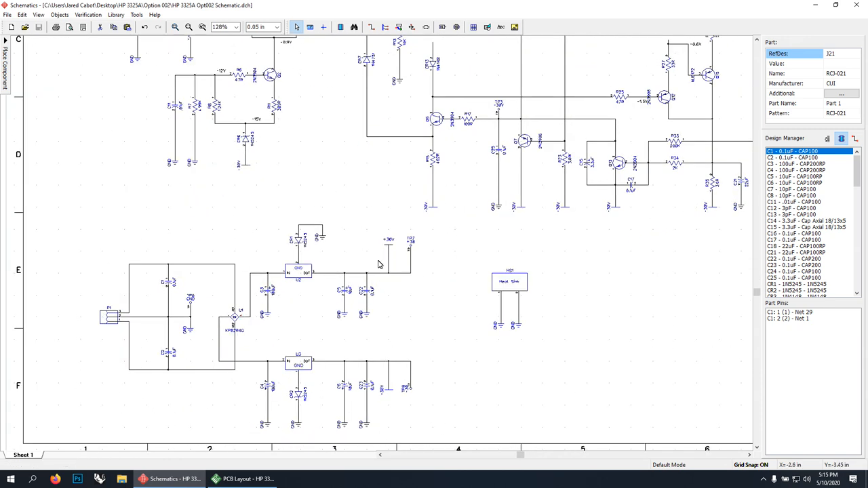
- Review regulators U1 and U2, then switch over to the board's PCB layout window
{"action": "left_click", "coordinate": [234, 318]}
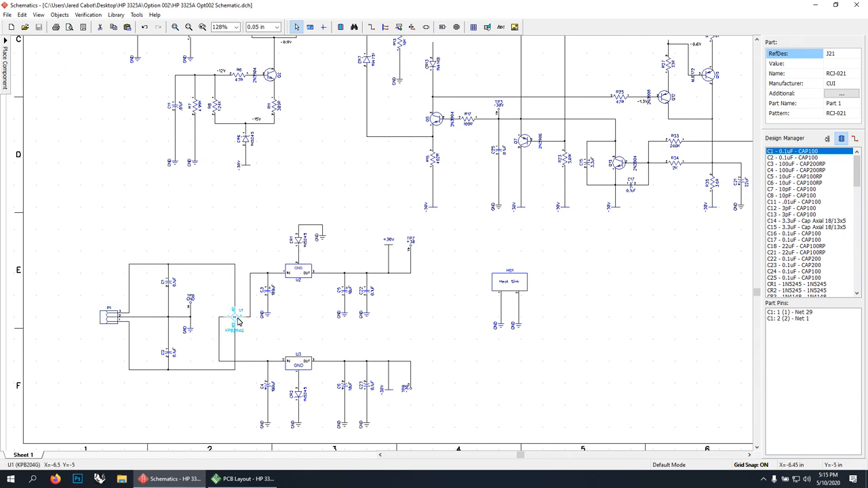
{"action": "left_click", "coordinate": [233, 317]}
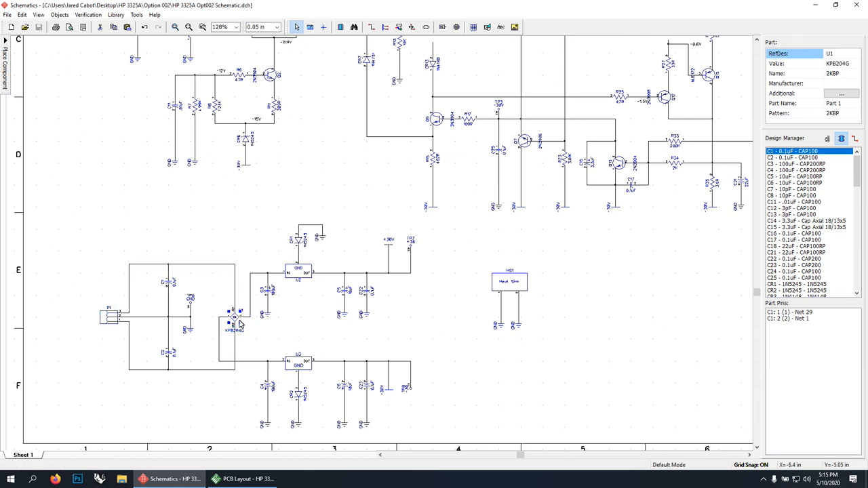
{"action": "left_click", "coordinate": [299, 363]}
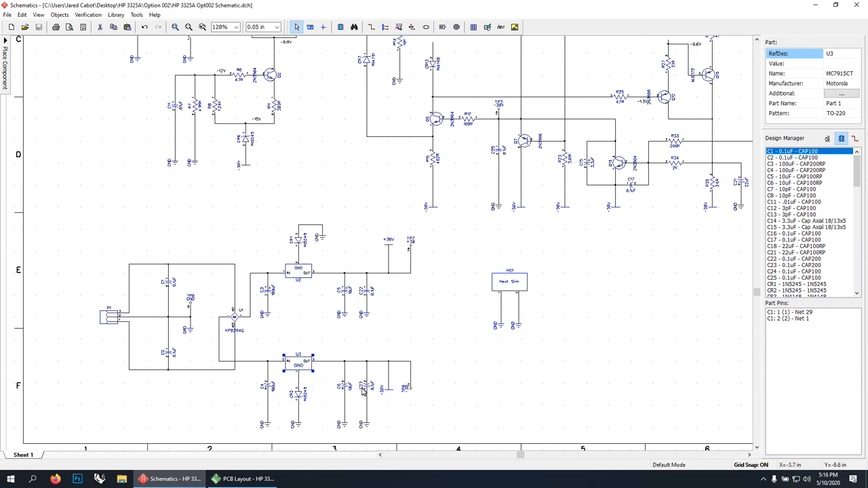
{"action": "left_click", "coordinate": [299, 271]}
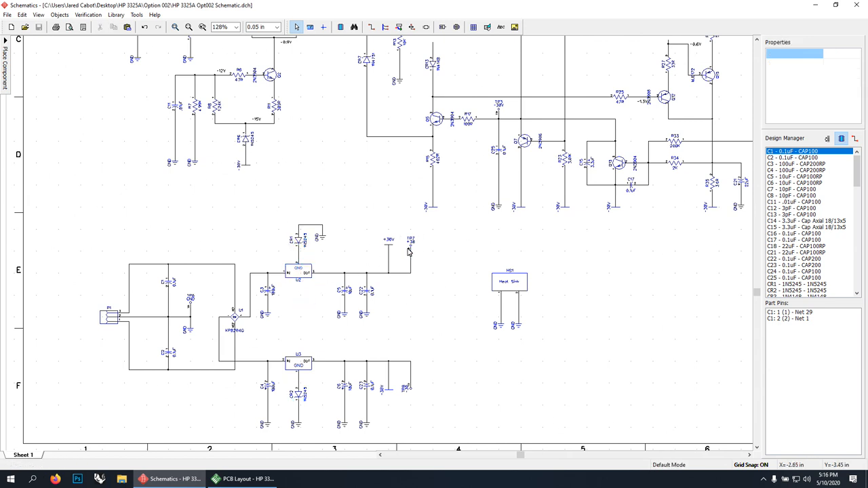
{"action": "left_click", "coordinate": [409, 391]}
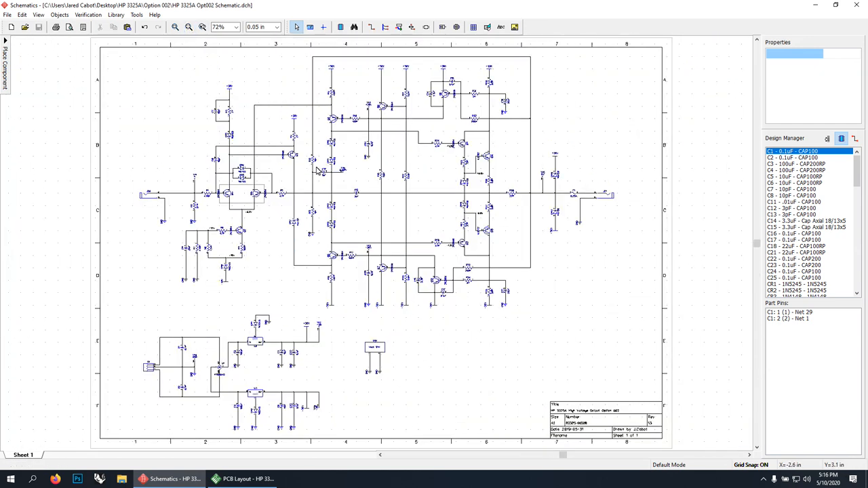
{"action": "mouse_move", "coordinate": [400, 293]}
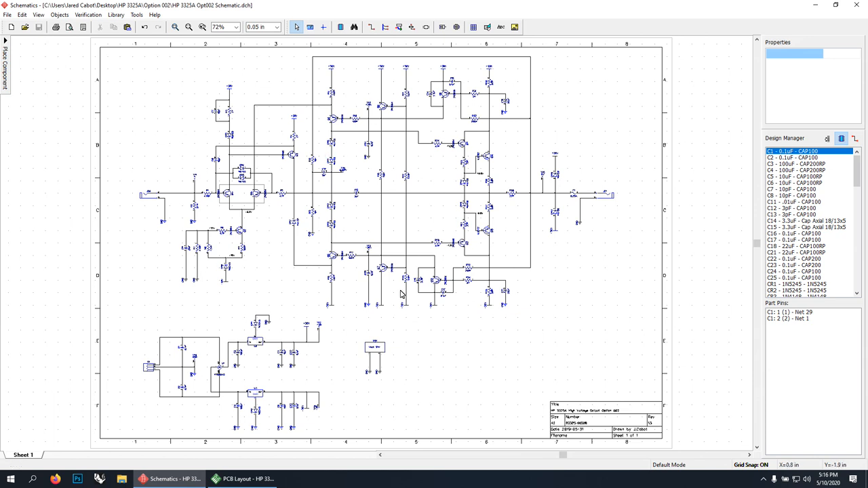
{"action": "mouse_move", "coordinate": [402, 285]}
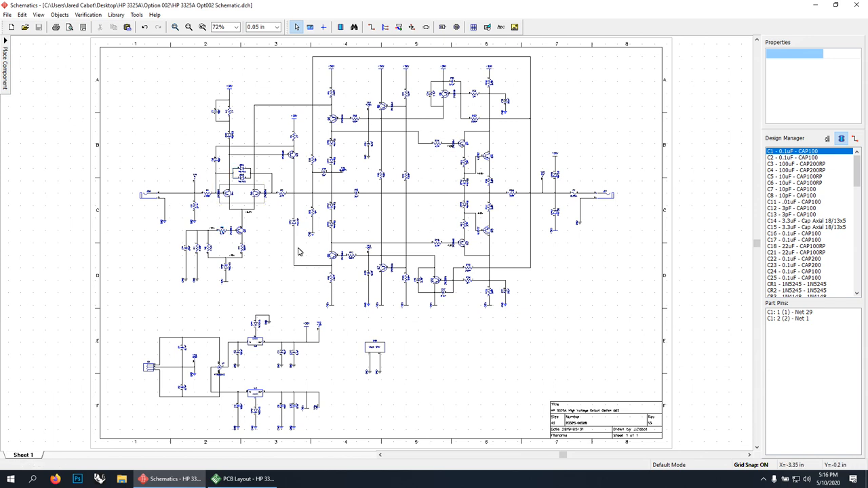
{"action": "mouse_move", "coordinate": [358, 399]}
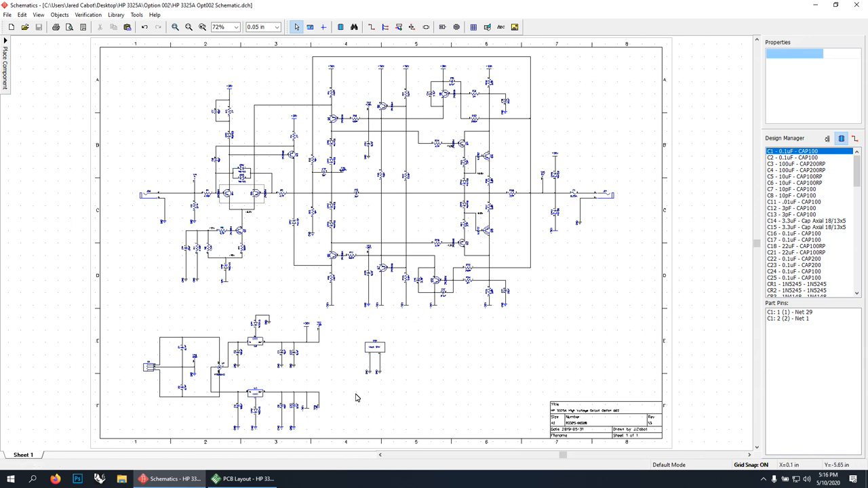
{"action": "left_click", "coordinate": [241, 479]}
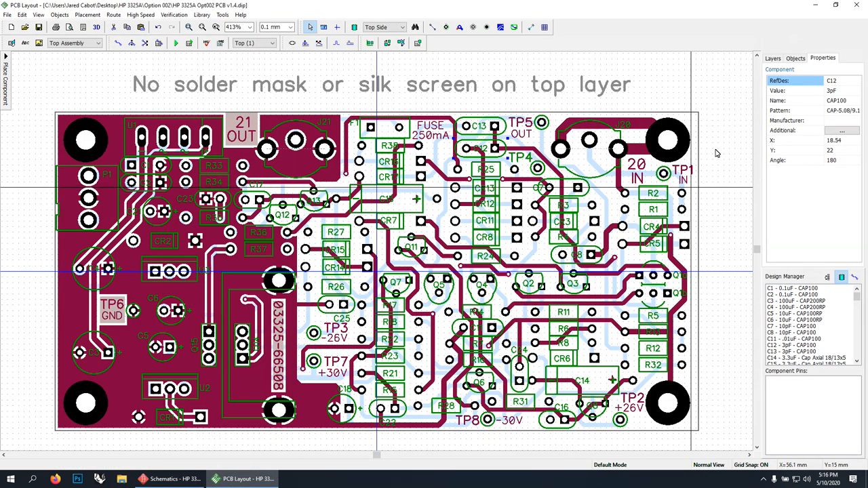
{"action": "mouse_move", "coordinate": [46, 305]}
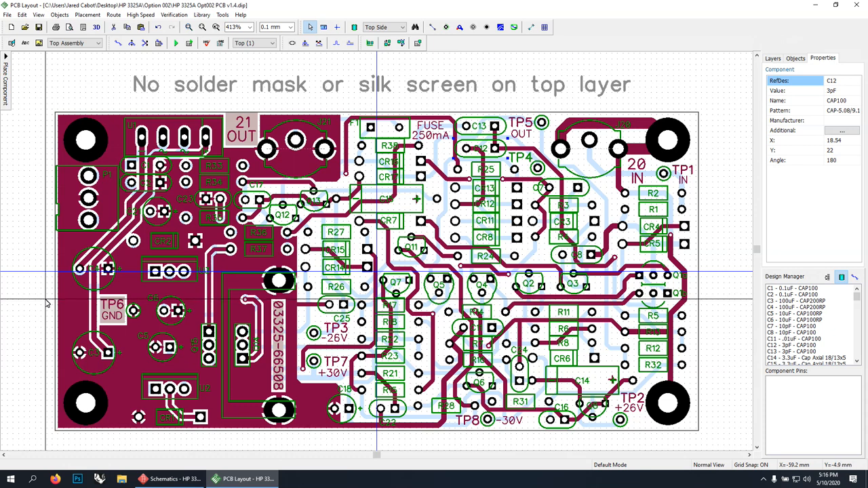
{"action": "mouse_move", "coordinate": [46, 302]}
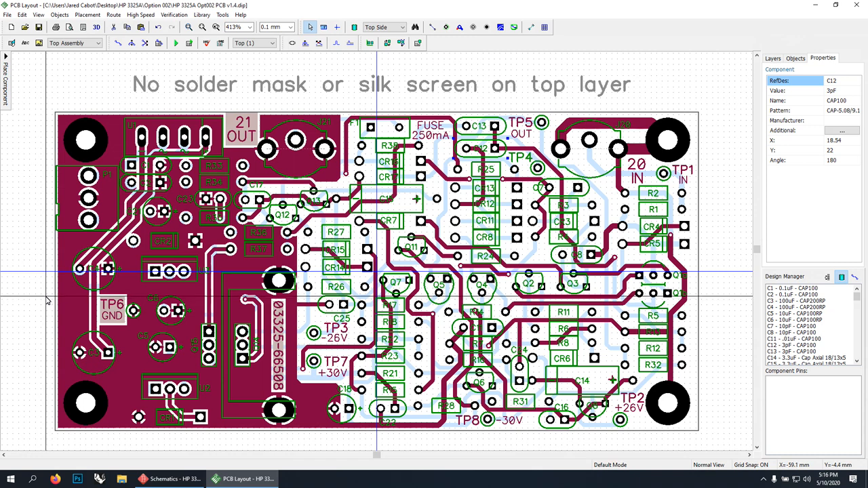
{"action": "left_click", "coordinate": [95, 268]}
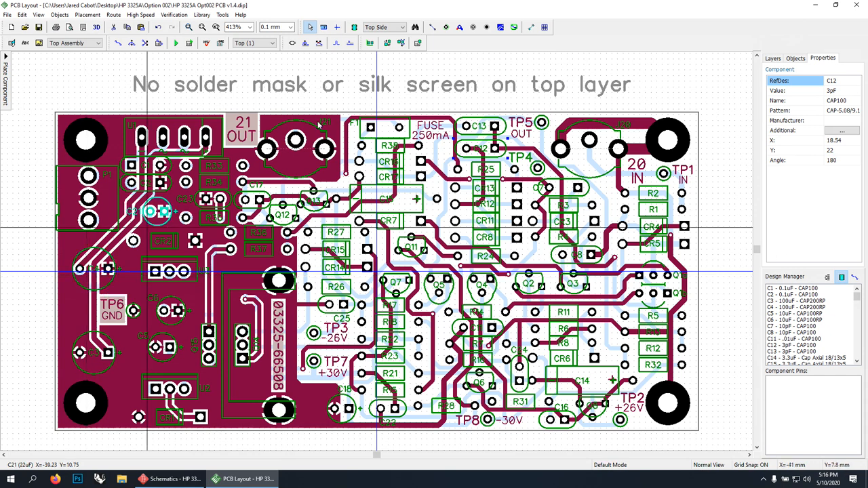
{"action": "left_click", "coordinate": [387, 198]}
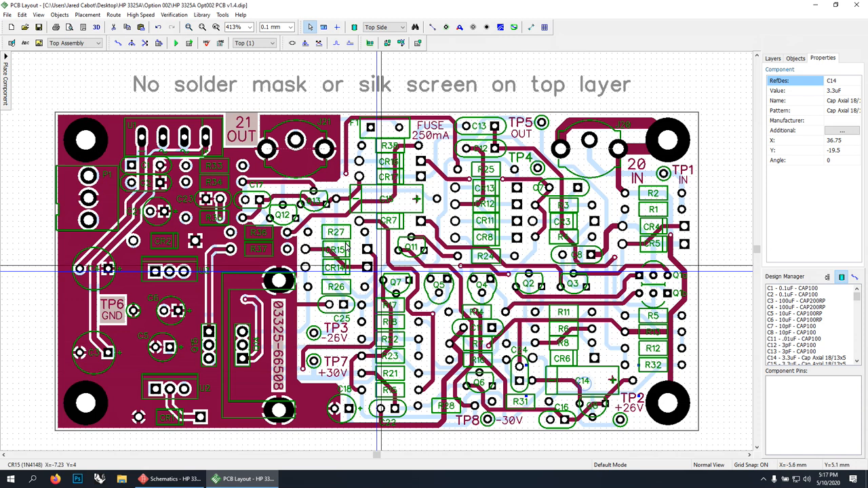
{"action": "left_click", "coordinate": [657, 278]}
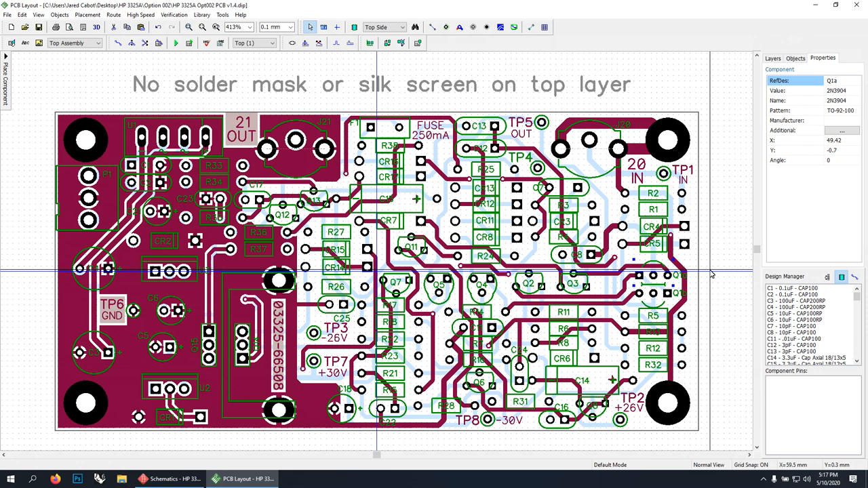
{"action": "left_click", "coordinate": [649, 274]}
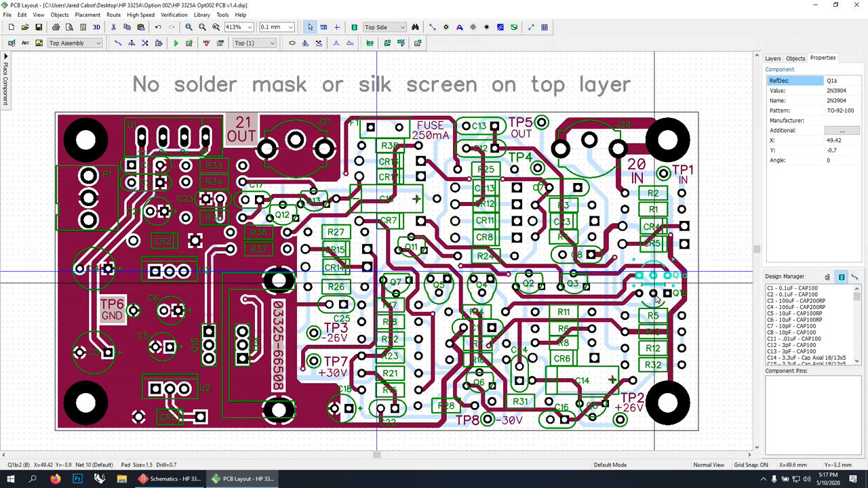
{"action": "mouse_move", "coordinate": [657, 292]}
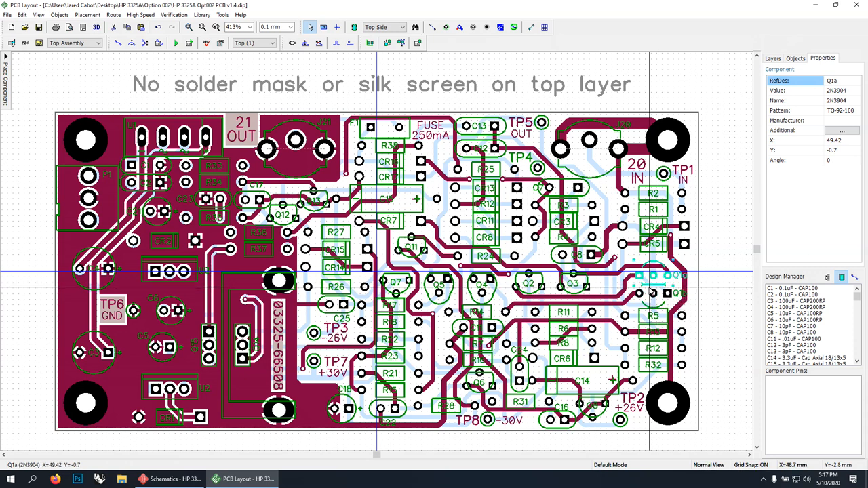
{"action": "mouse_move", "coordinate": [653, 301]}
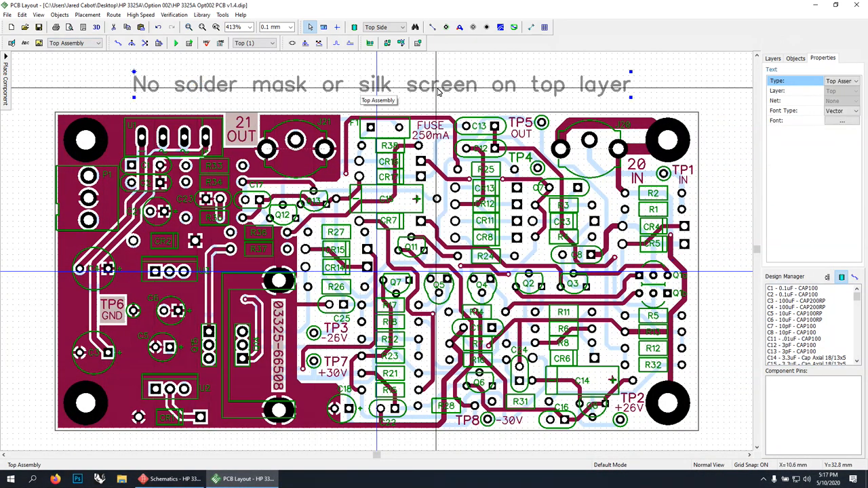
{"action": "mouse_move", "coordinate": [531, 92]}
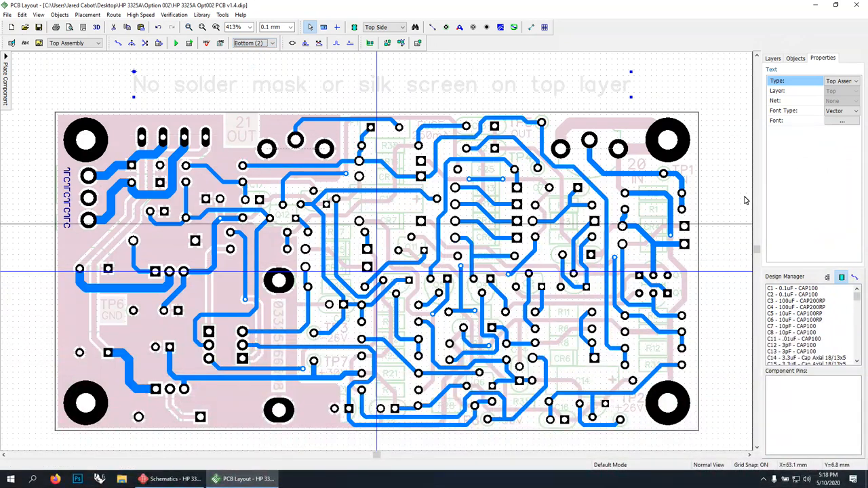
- Show the Bottom (2) copper layer traces and launch the 3D preview of the board
{"action": "left_click", "coordinate": [502, 122]}
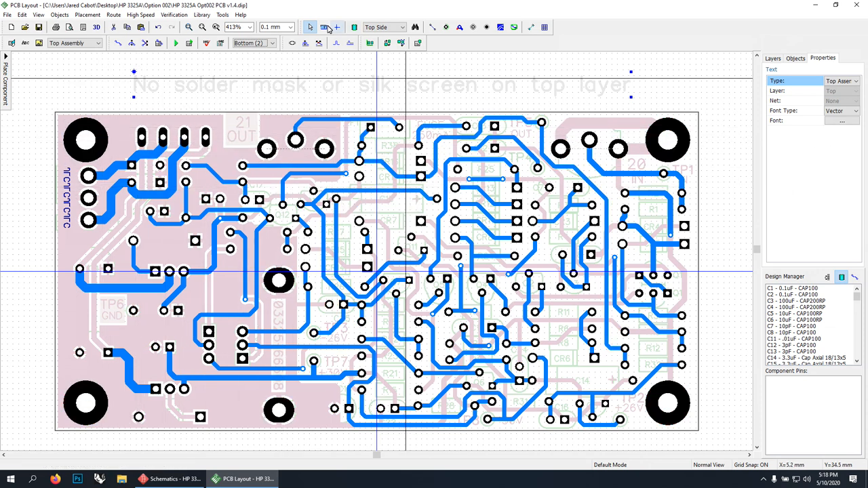
{"action": "left_click", "coordinate": [251, 42]}
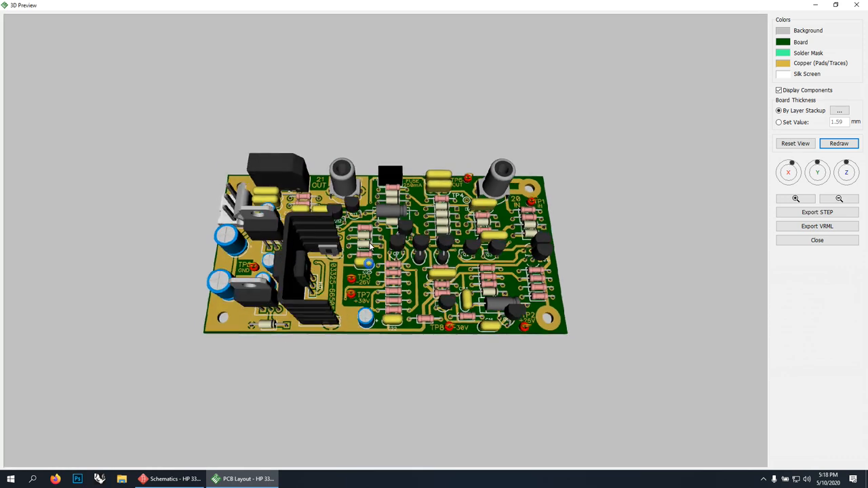
- Rotate the 3D board model to view the component side with heatsinks and transistors up close
{"action": "left_click_drag", "start_coordinate": [369, 246], "coordinate": [387, 256]}
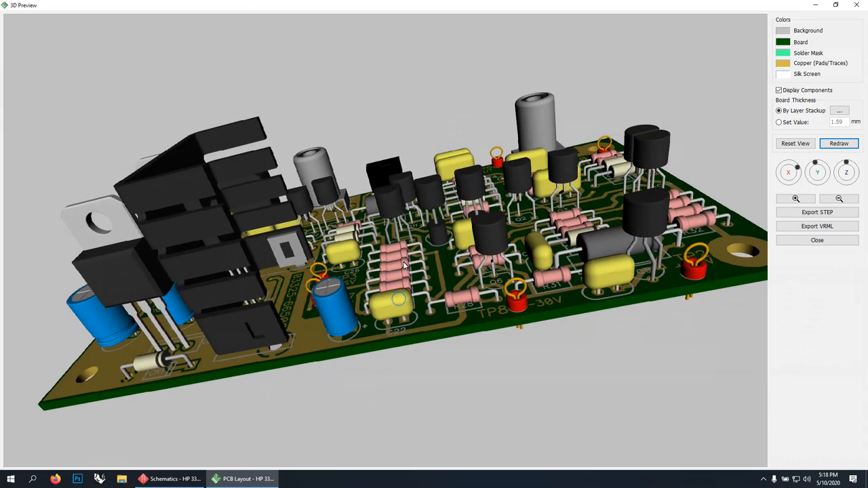
{"action": "left_click_drag", "start_coordinate": [404, 264], "coordinate": [434, 301]}
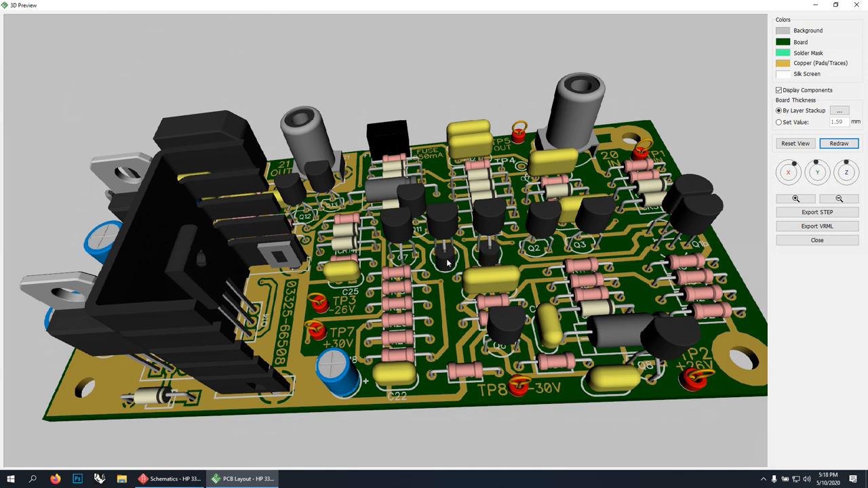
{"action": "mouse_move", "coordinate": [462, 266]}
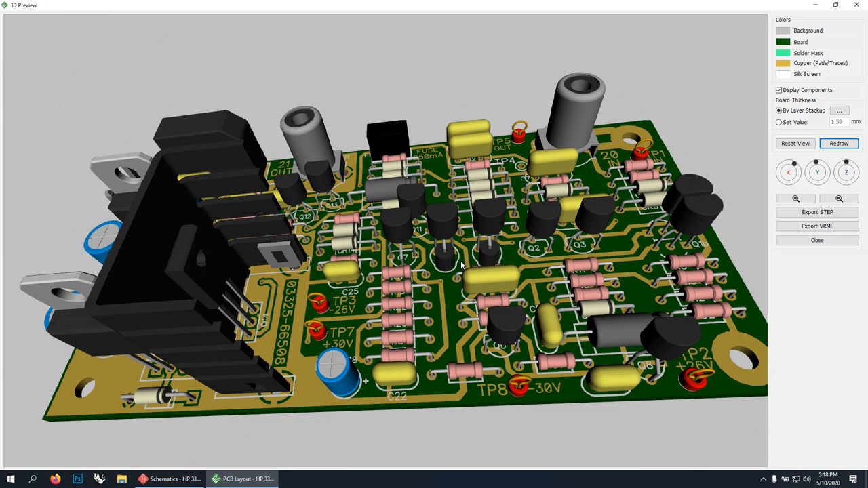
{"action": "mouse_move", "coordinate": [446, 265]}
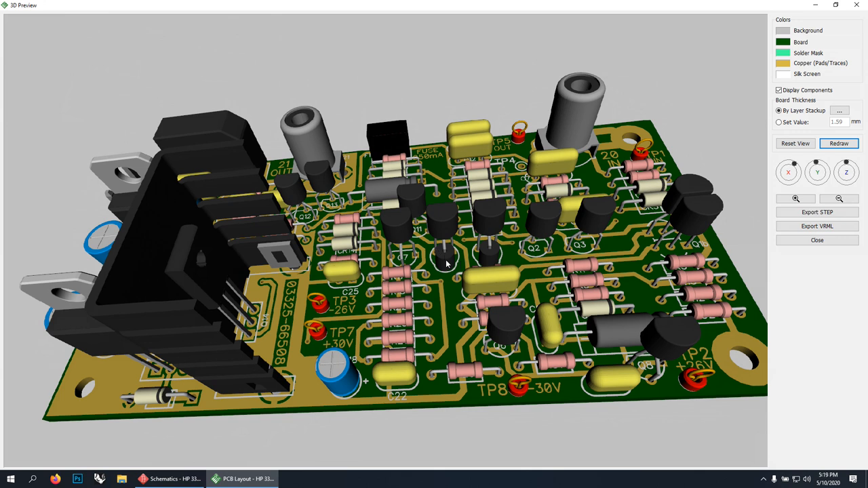
{"action": "mouse_move", "coordinate": [481, 258]}
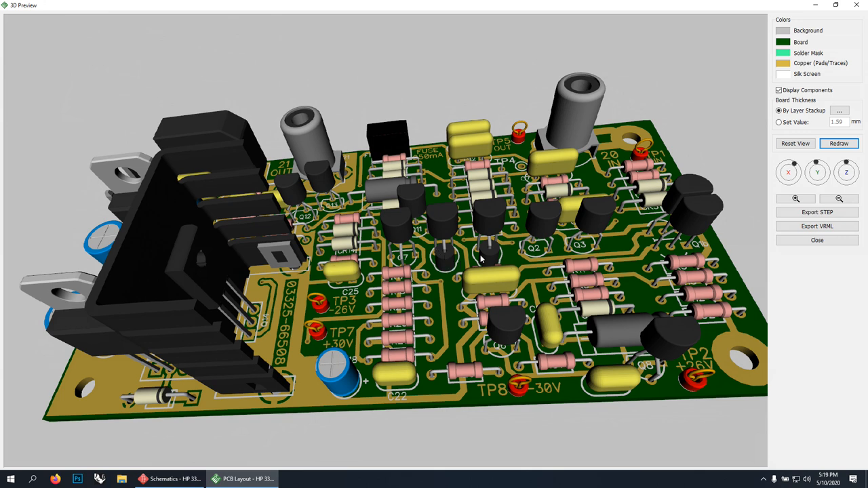
{"action": "mouse_move", "coordinate": [446, 263]}
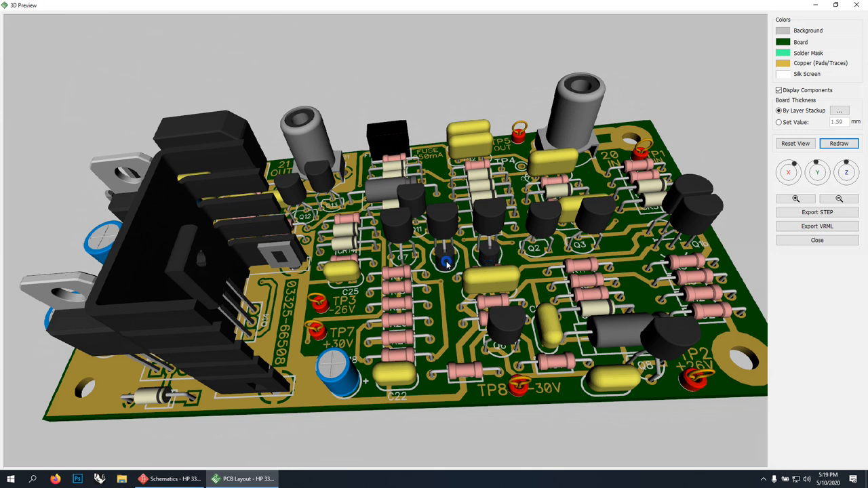
{"action": "mouse_move", "coordinate": [486, 255]}
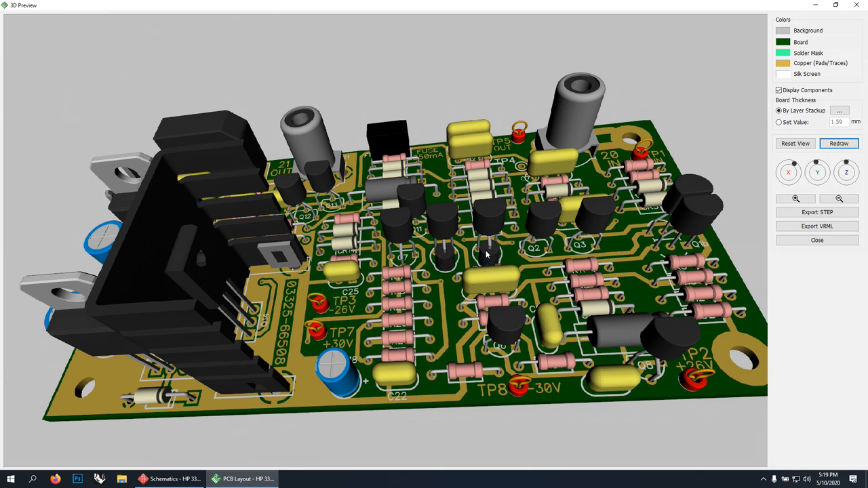
{"action": "mouse_move", "coordinate": [432, 274]}
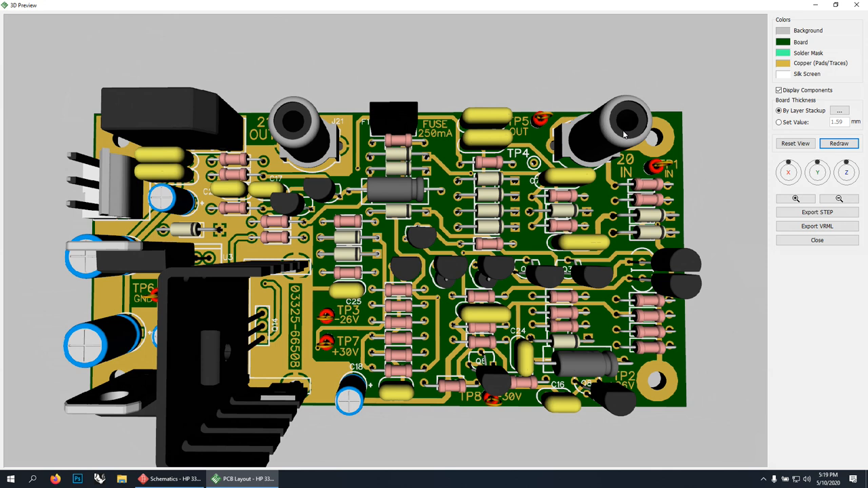
{"action": "mouse_move", "coordinate": [282, 125]}
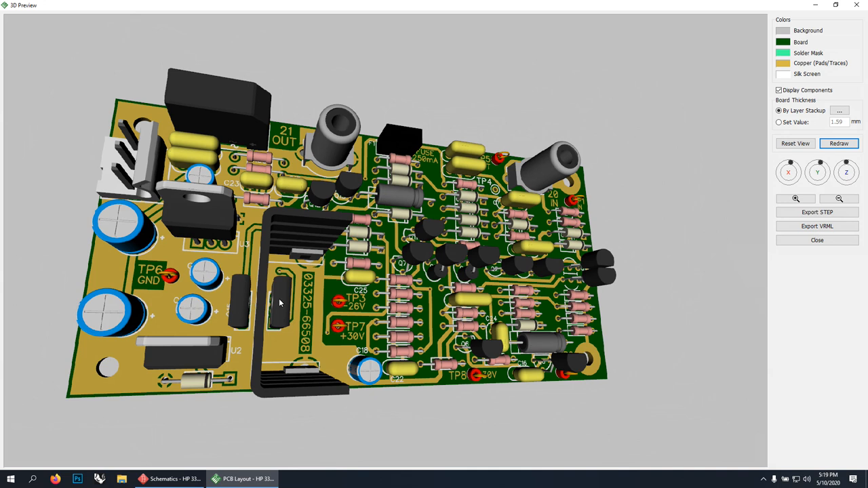
{"action": "mouse_move", "coordinate": [231, 334]}
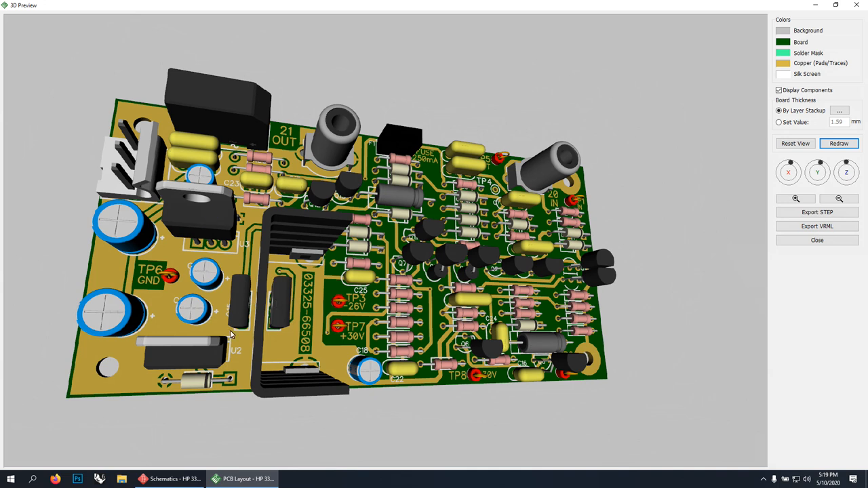
{"action": "mouse_move", "coordinate": [219, 103]}
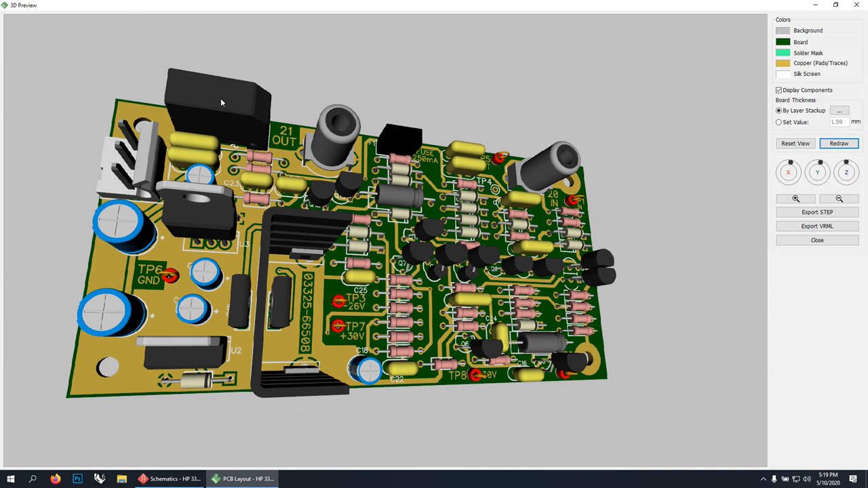
{"action": "mouse_move", "coordinate": [202, 103]}
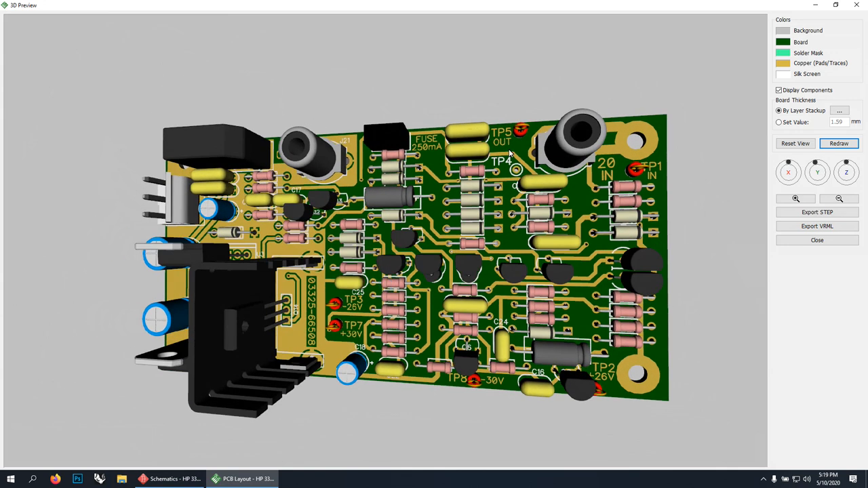
{"action": "mouse_move", "coordinate": [338, 324]}
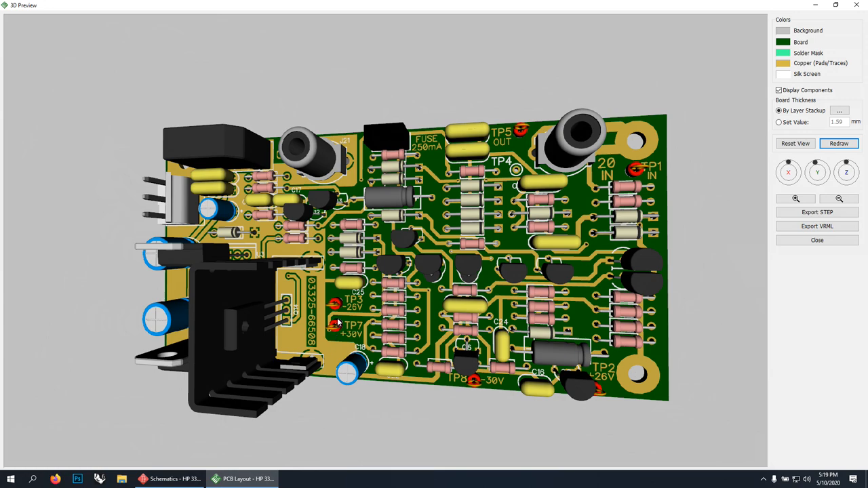